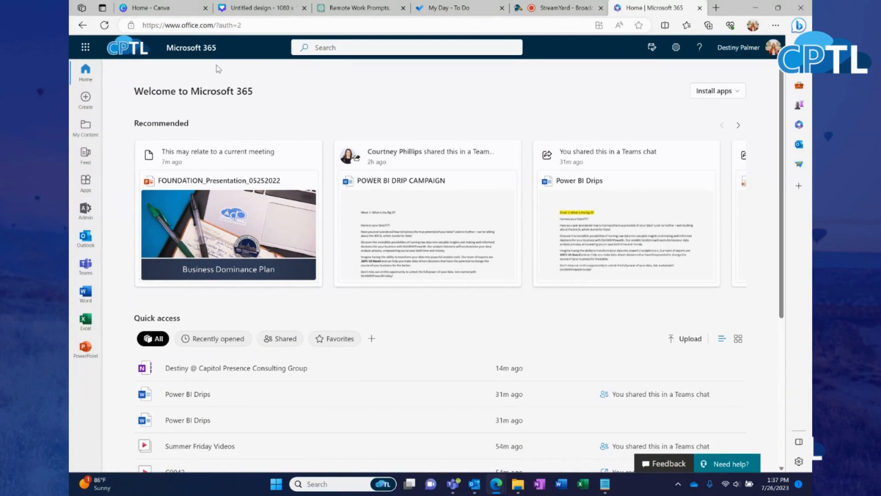
mouse_move(190, 71)
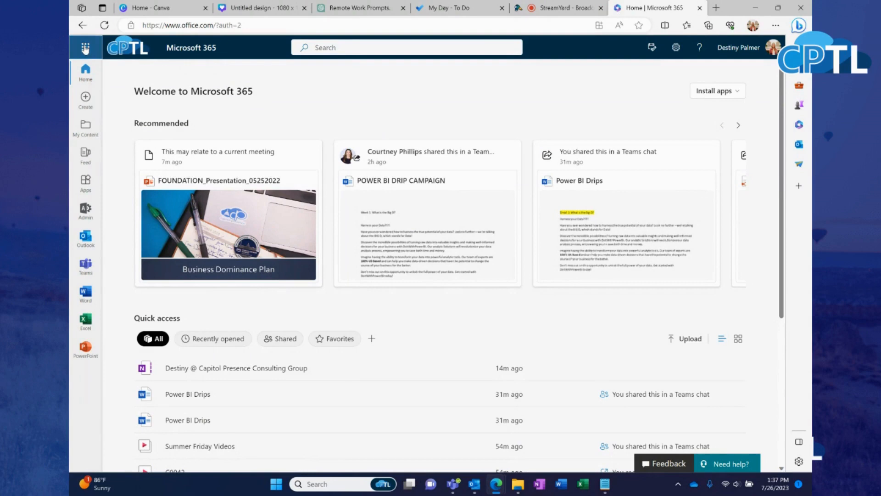
Open the Microsoft 365 app launcher to show the apps list, including To Do
click(85, 47)
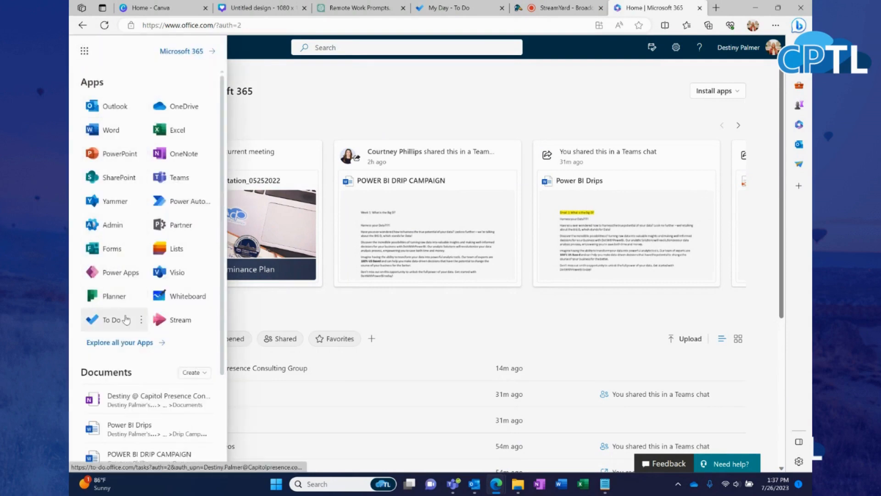
Launch To Do and enter 'Upload Videos' as a new My Day task, not yet added
click(112, 319)
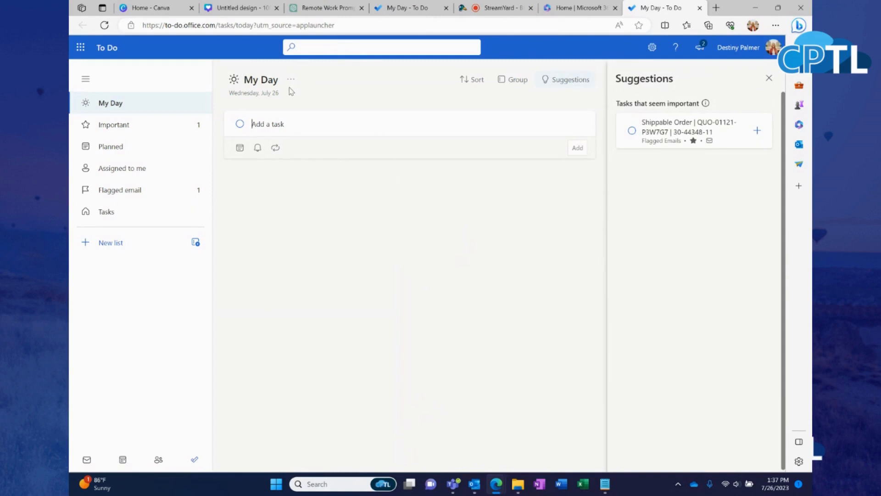
mouse_move(318, 271)
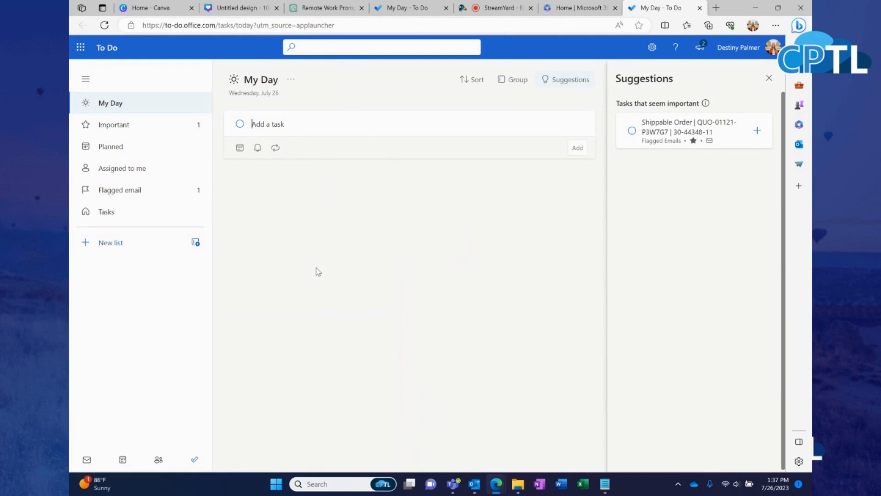
text(Uploa V)
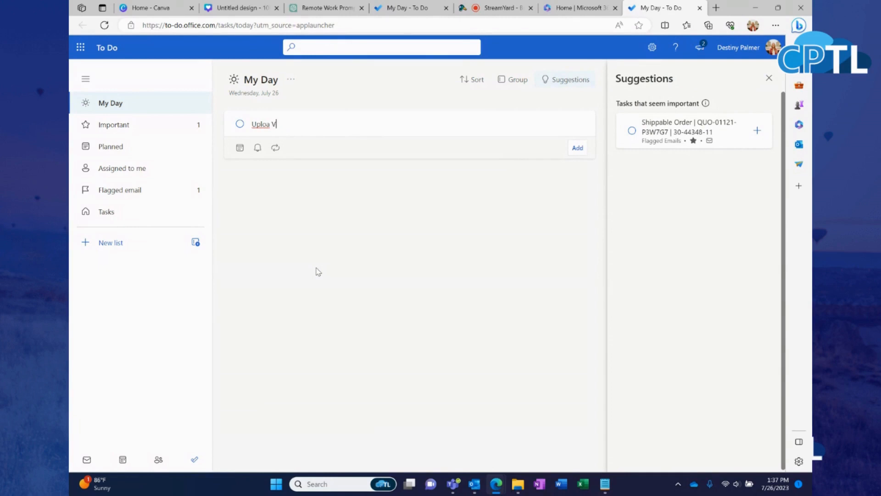
key(Backspace)
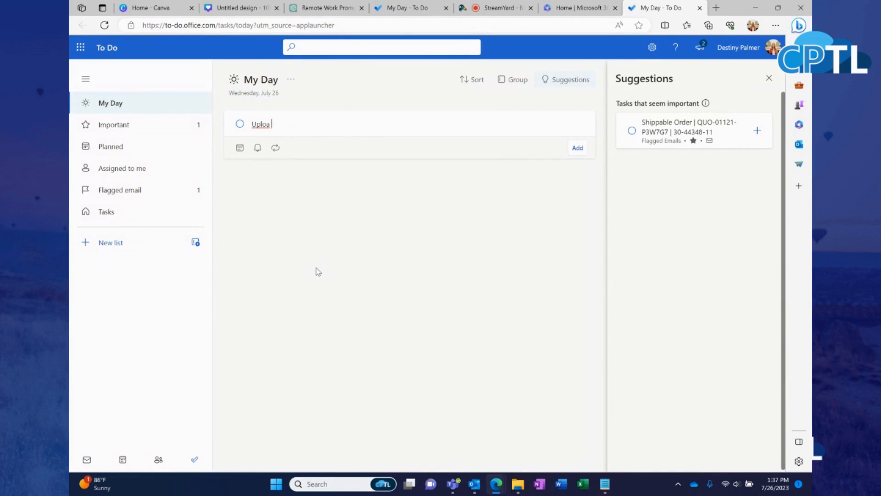
text(d Vi)
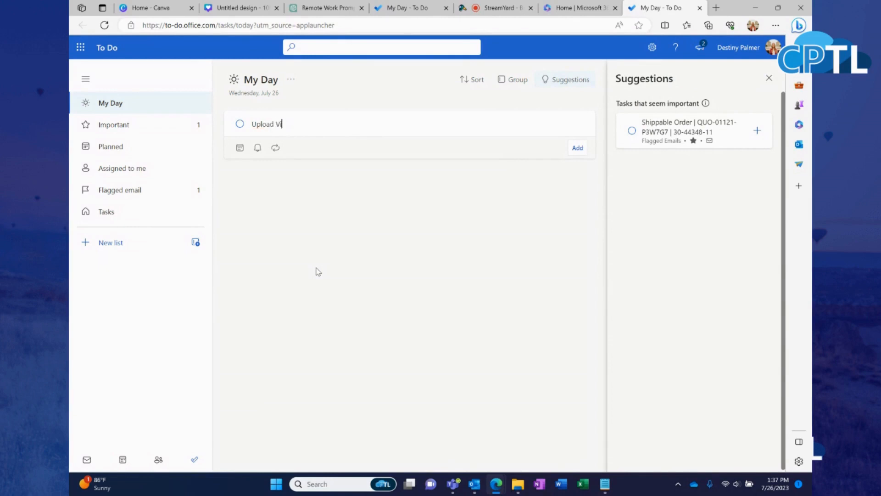
text(deos)
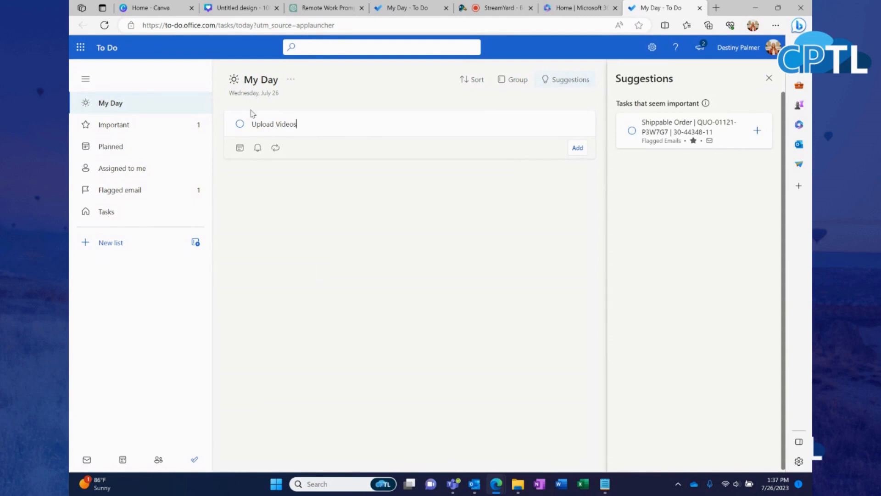
mouse_move(389, 275)
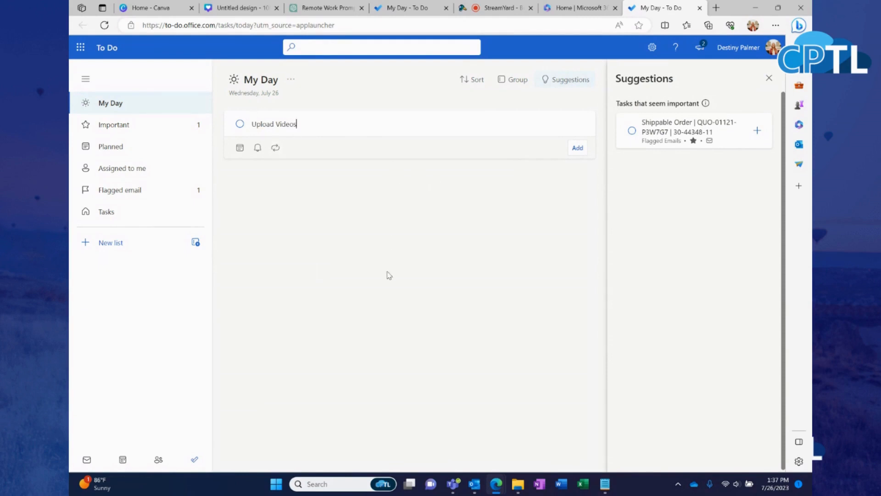
mouse_move(239, 148)
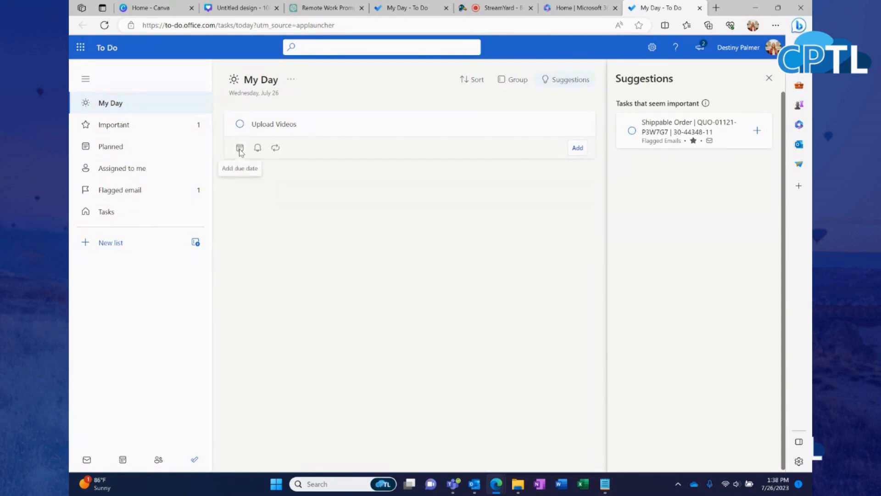
Preview the due date, reminder and repeat options for Upload Videos without setting any
click(239, 147)
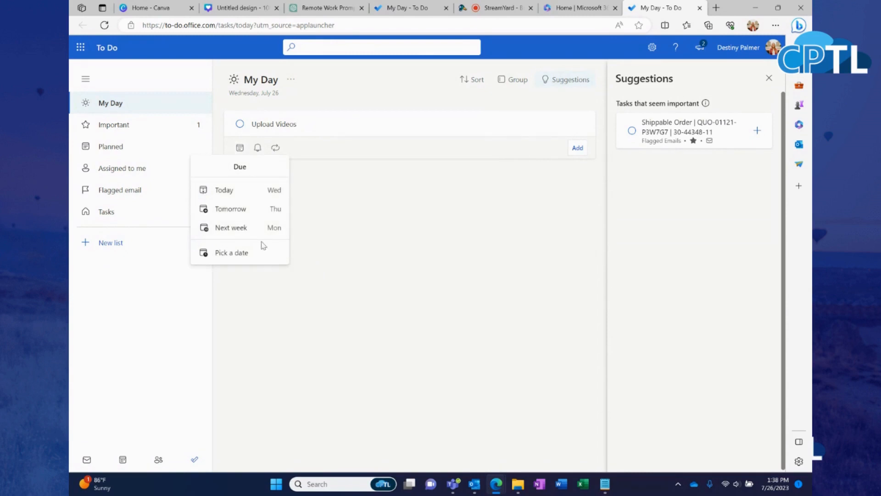
click(258, 147)
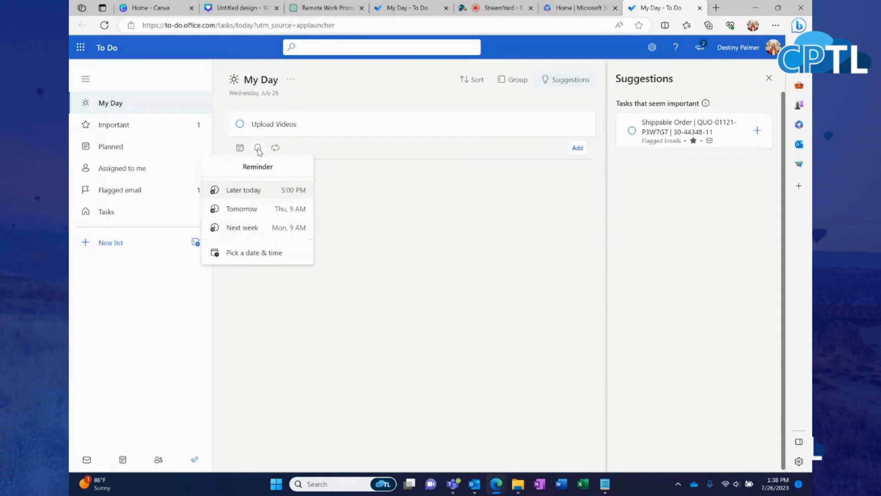
click(275, 147)
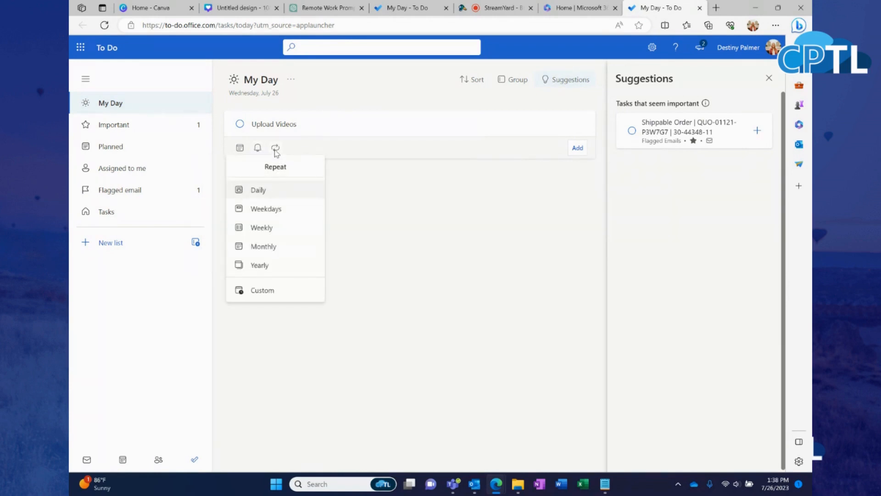
mouse_move(401, 133)
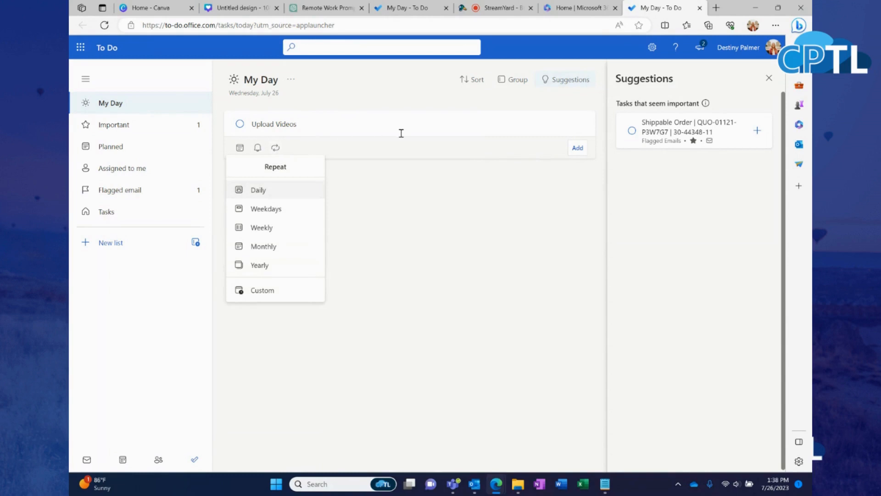
mouse_move(575, 150)
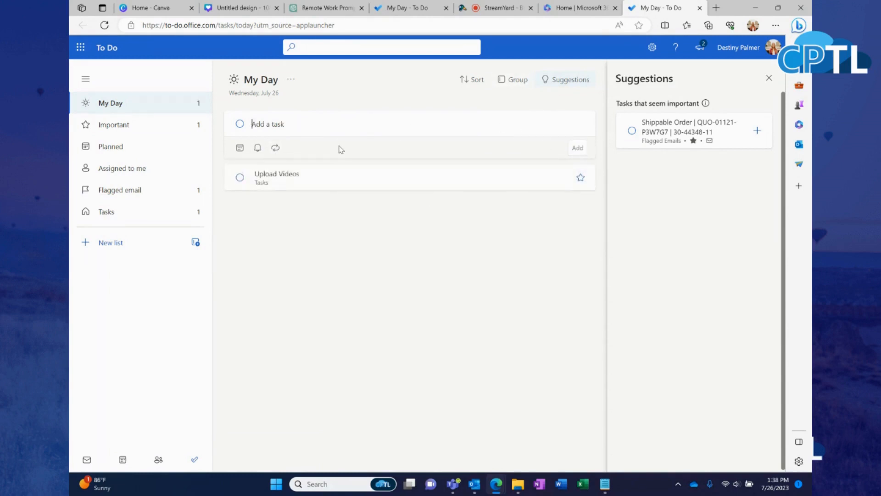
Add 'Other things' and 'blah' to My Day and mark Upload Videos completed
text(Other thing)
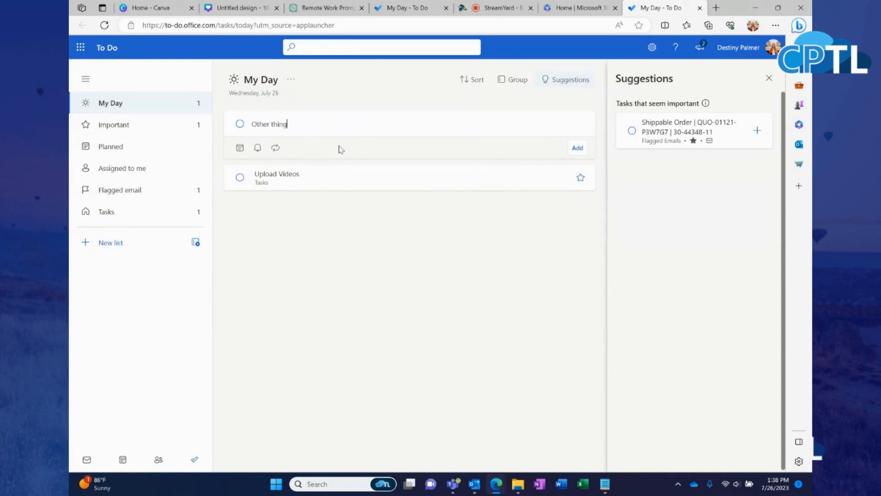
key(Return)
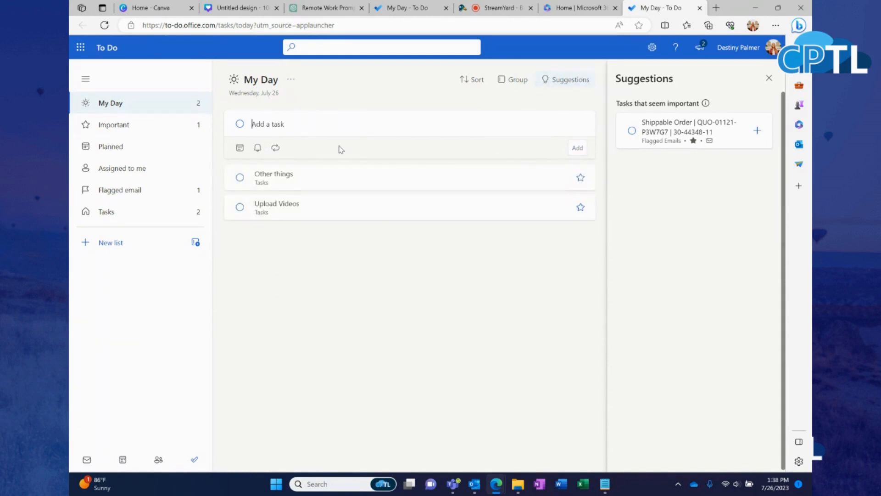
text(blah)
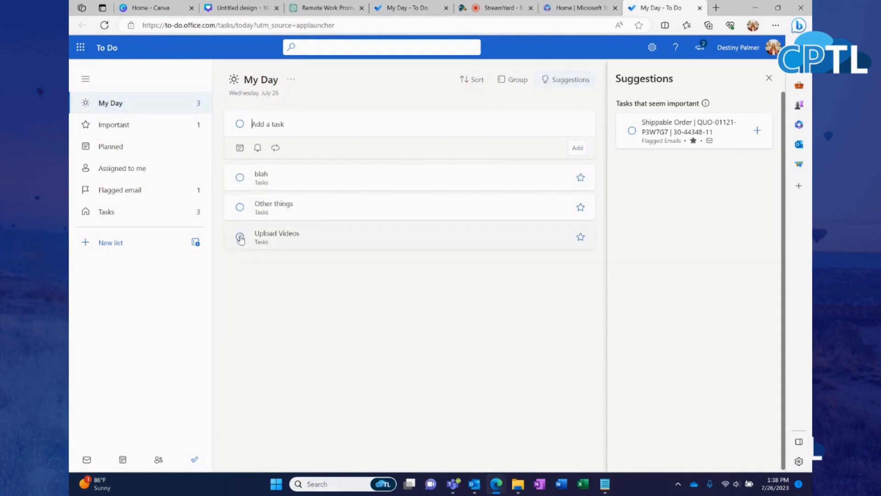
click(239, 237)
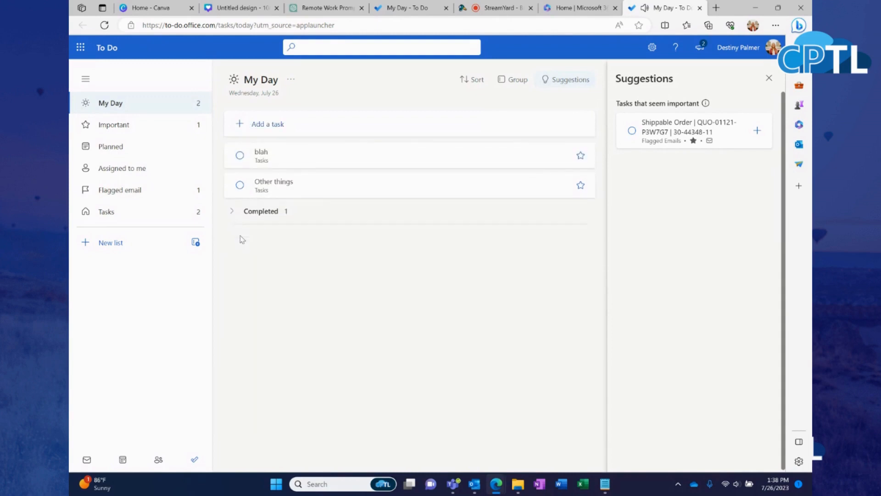